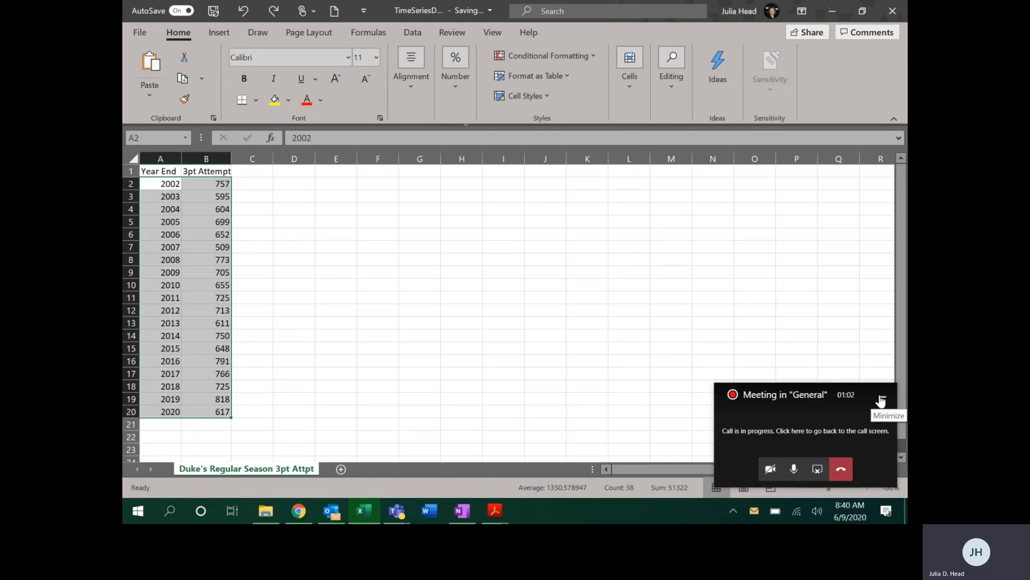
pyautogui.moveTo(508, 275)
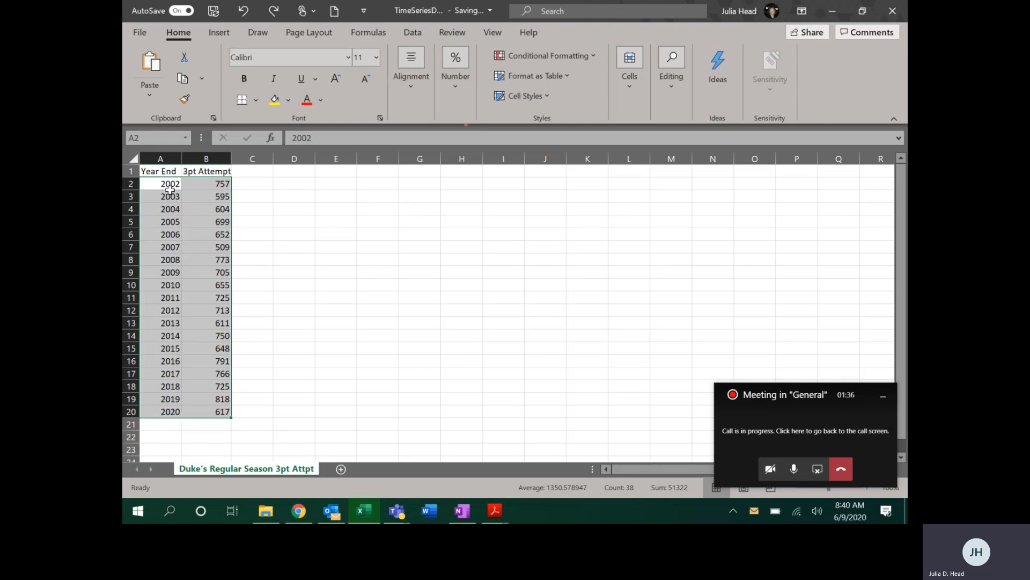
pyautogui.moveTo(291, 214)
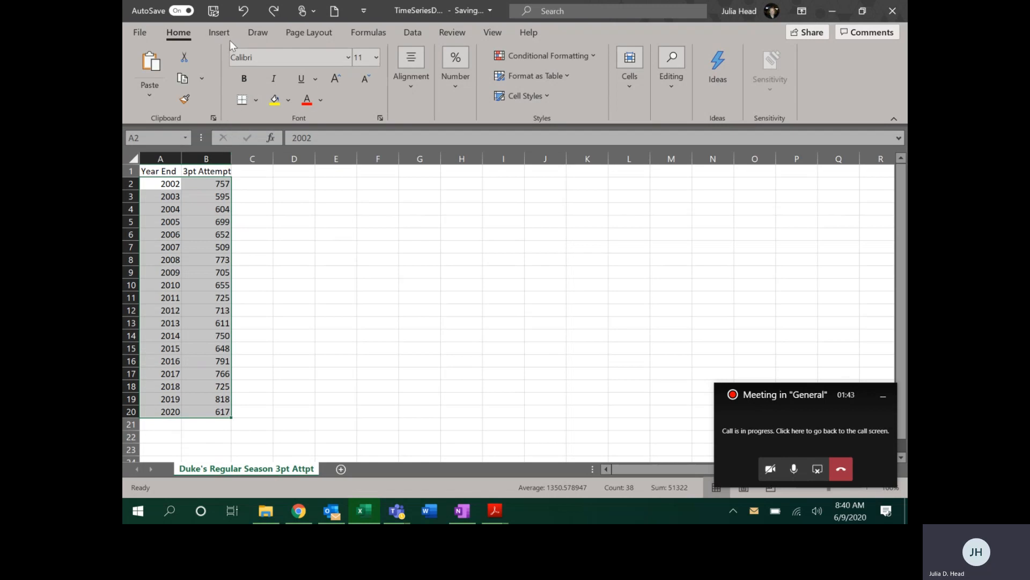
# - Insert a Scatter with Straight Lines and Markers chart of 3pt attempts against year
pyautogui.click(219, 31)
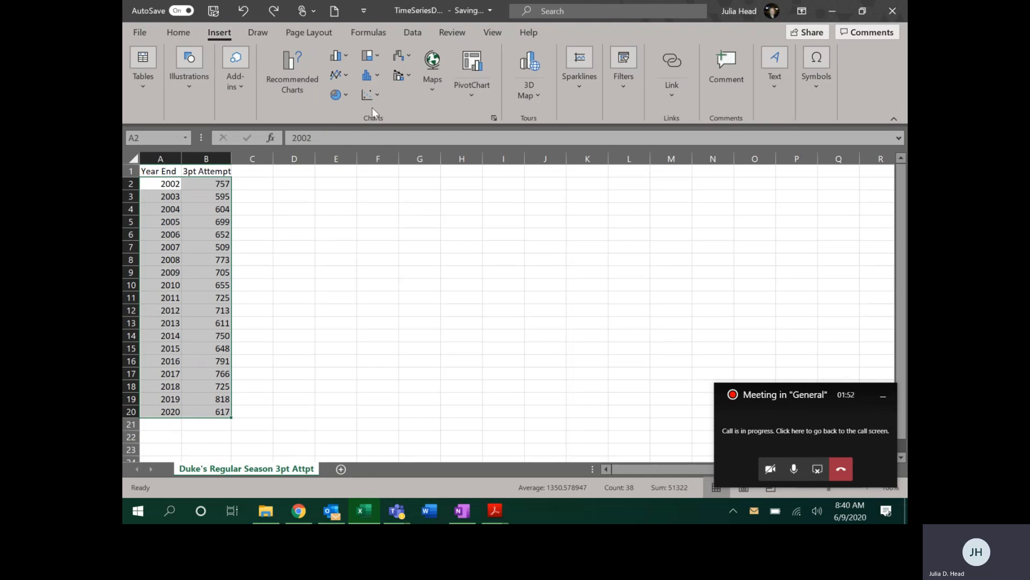
pyautogui.moveTo(367, 94)
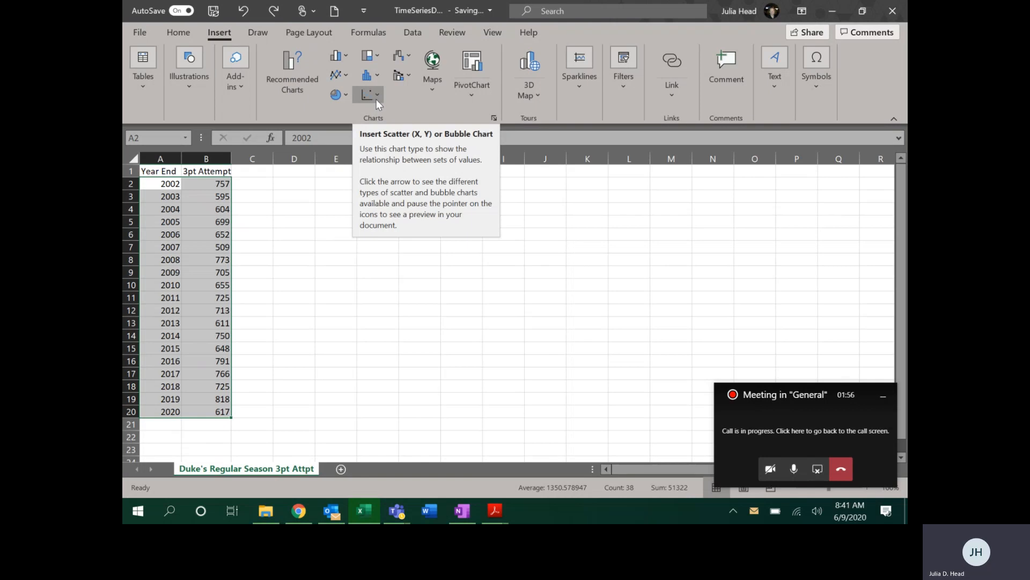
pyautogui.click(370, 94)
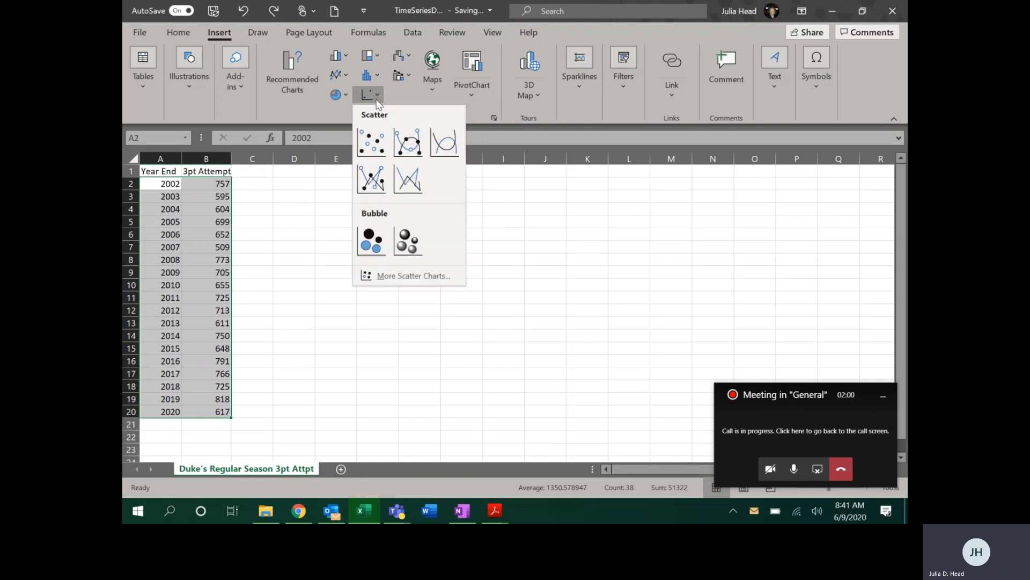
pyautogui.click(370, 179)
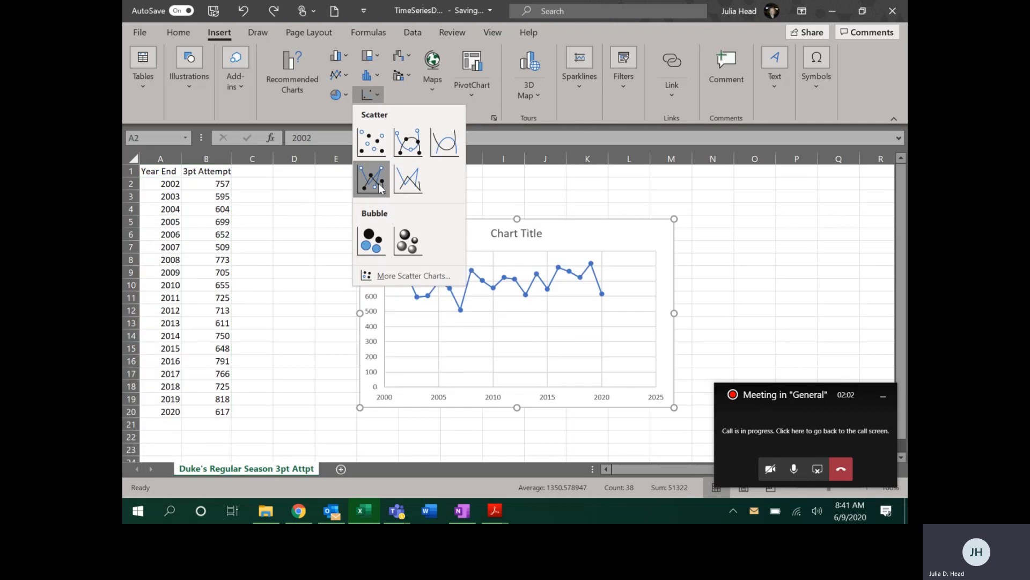
pyautogui.moveTo(408, 143)
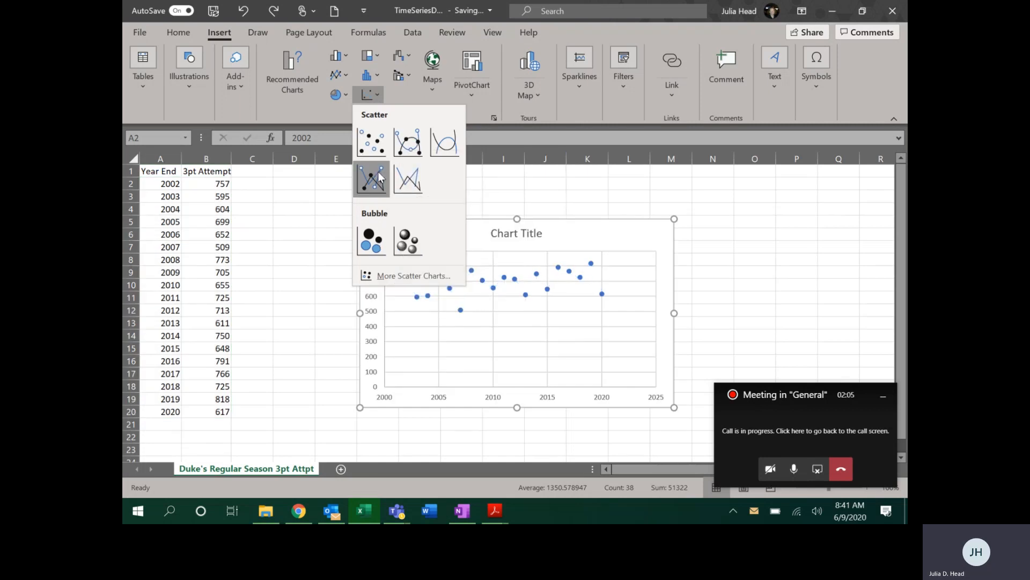
pyautogui.moveTo(371, 179)
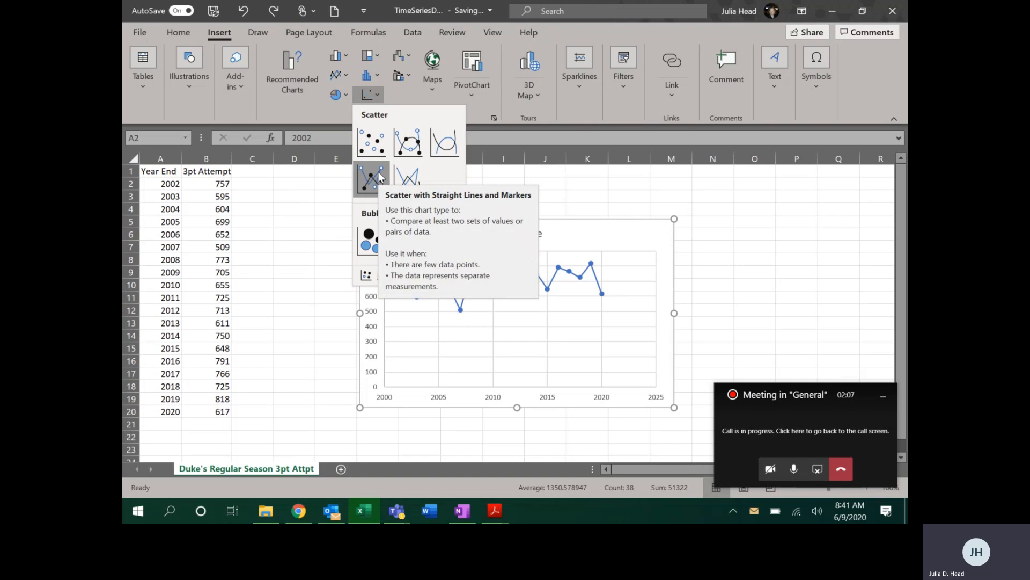
pyautogui.click(372, 179)
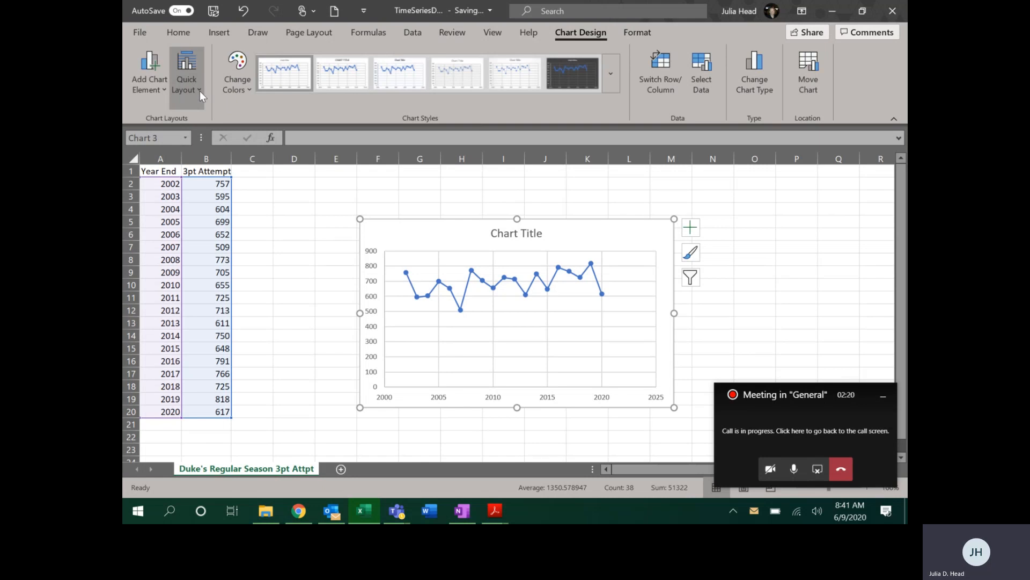
# - Apply a Quick Layout with axis titles and remove the Series1 legend
pyautogui.click(186, 72)
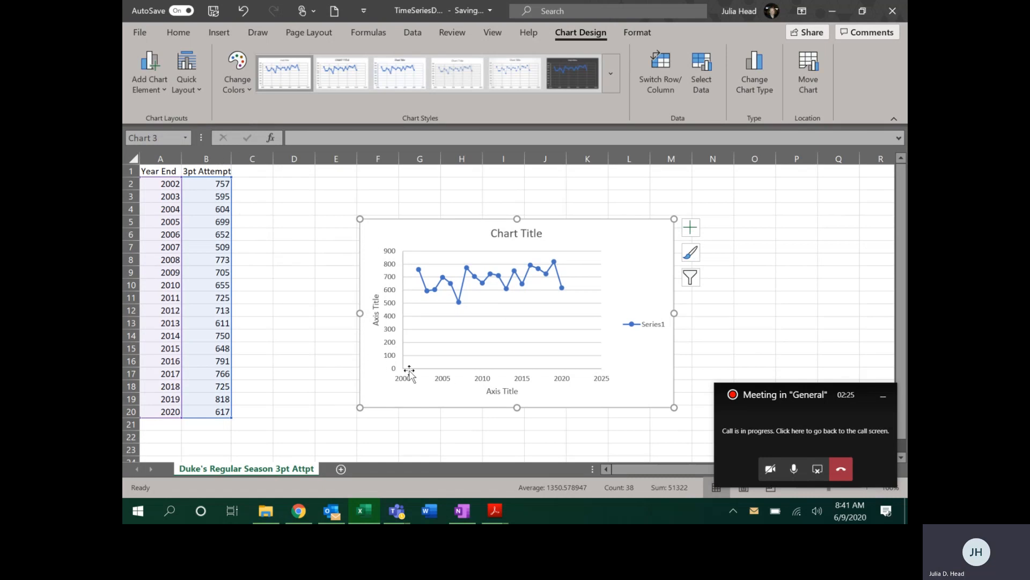
pyautogui.moveTo(651, 324)
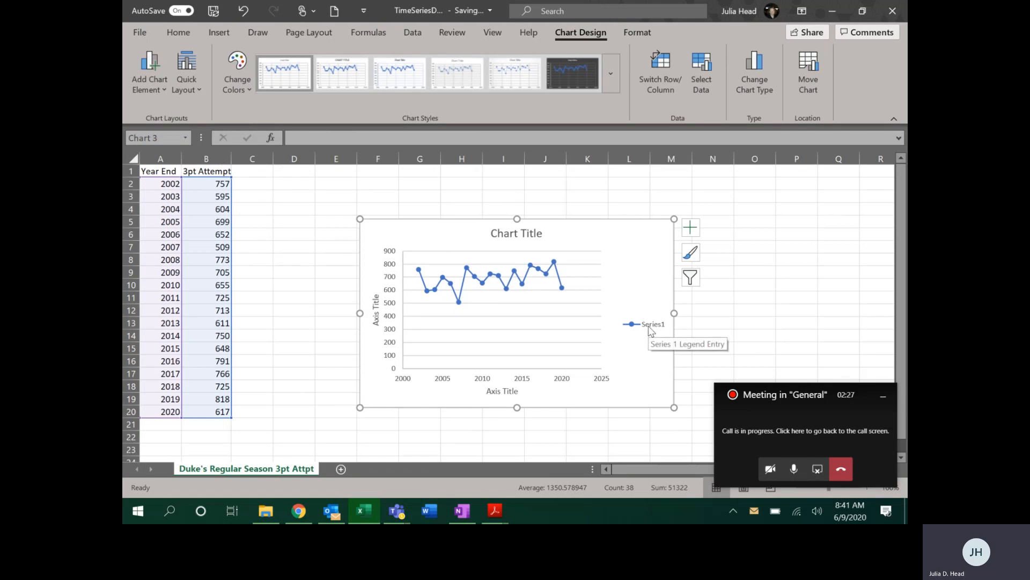
pyautogui.moveTo(637, 328)
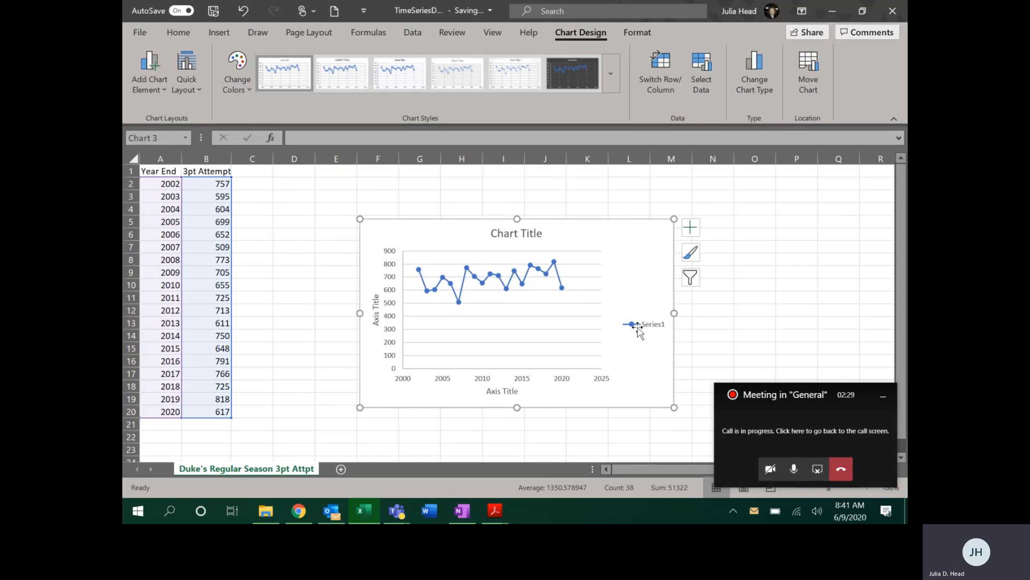
pyautogui.moveTo(638, 326)
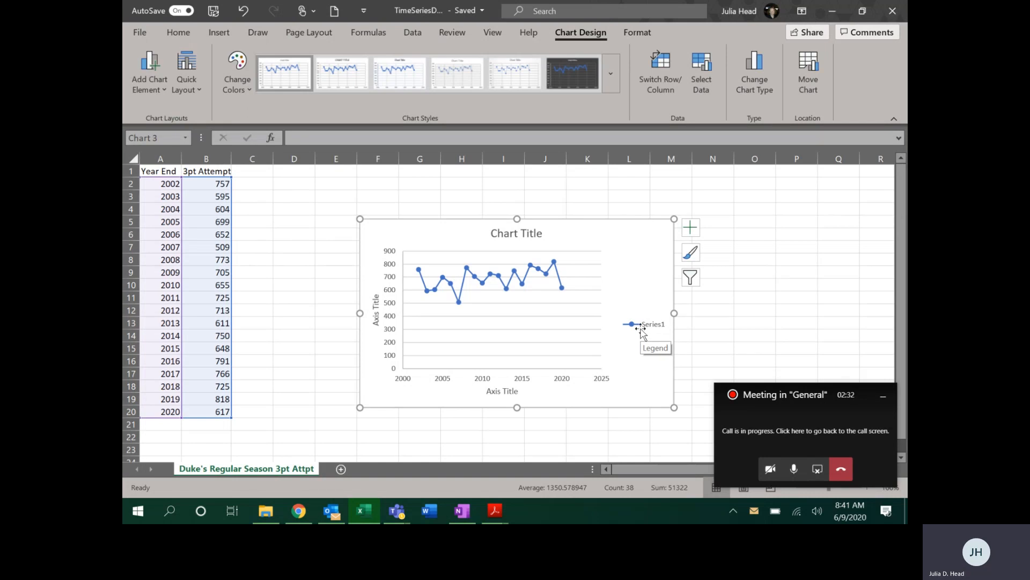
pyautogui.moveTo(650, 330)
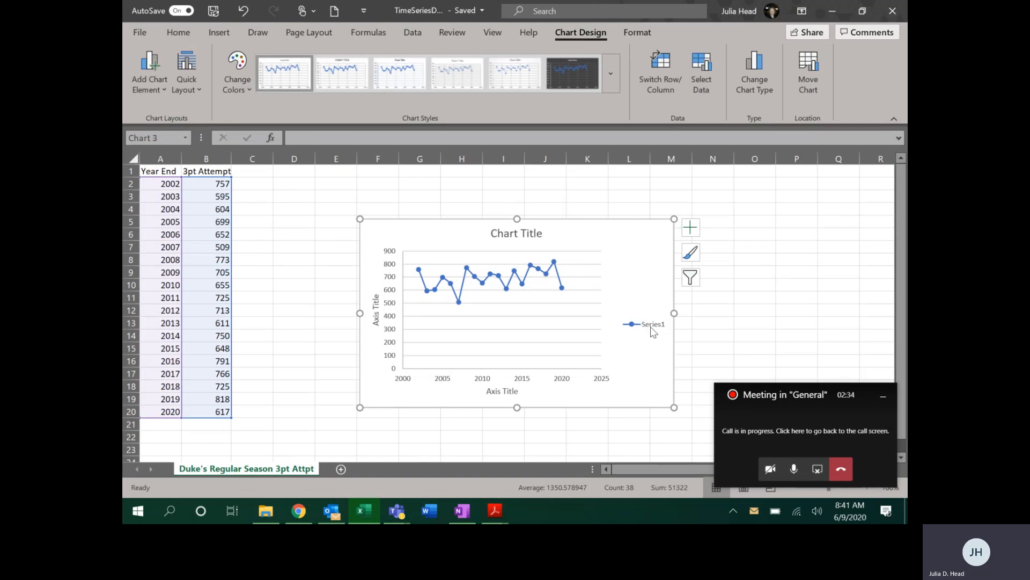
pyautogui.click(650, 323)
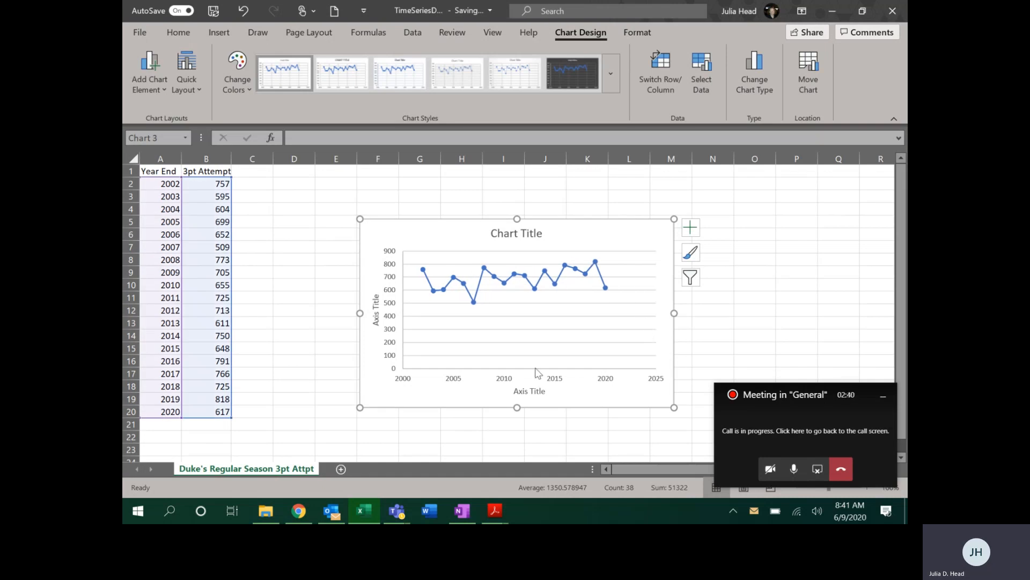
pyautogui.click(529, 391)
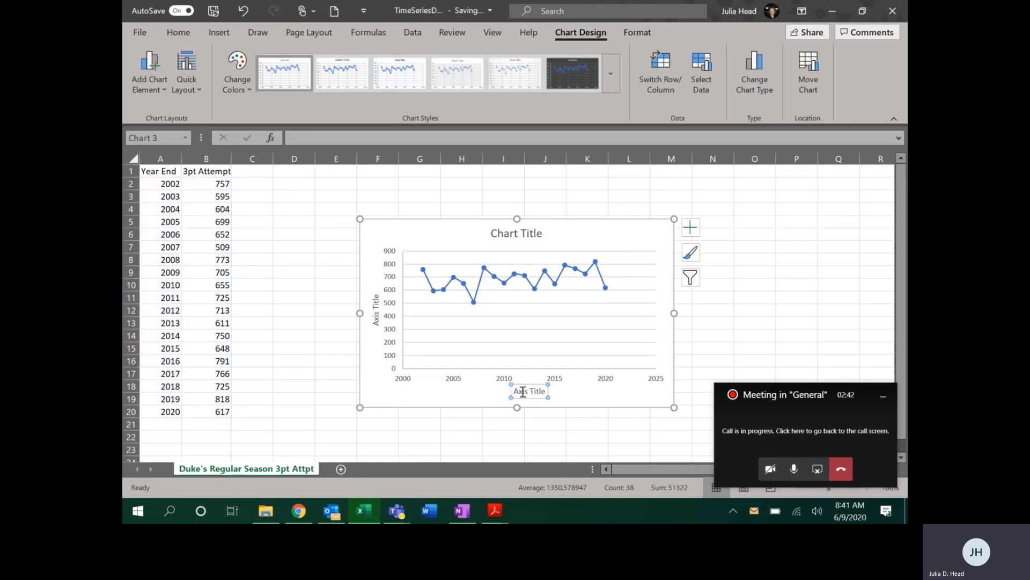
# - Label the horizontal axis 'Sesond Ending in Year'
pyautogui.click(529, 390)
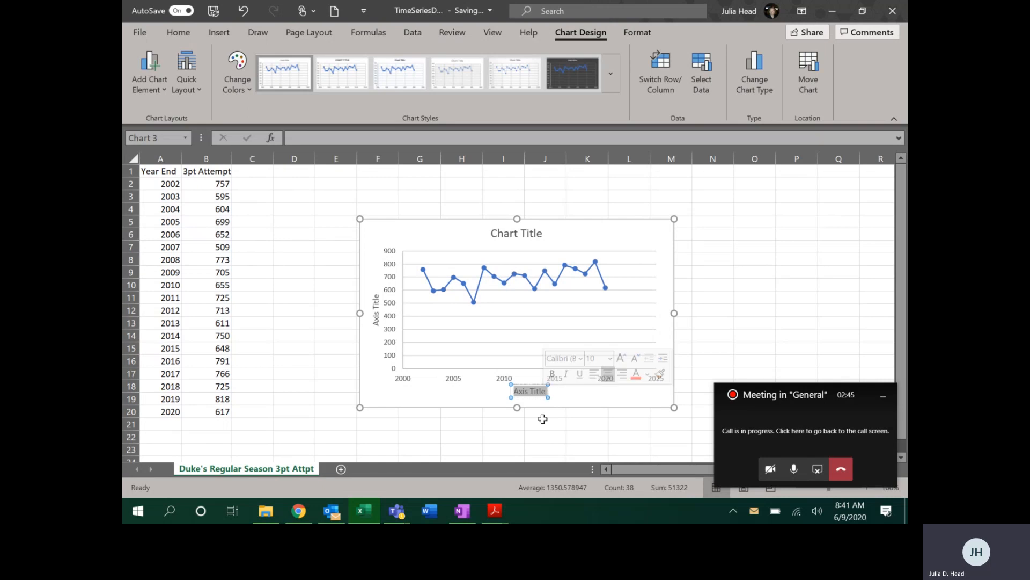
pyautogui.write('Sen')
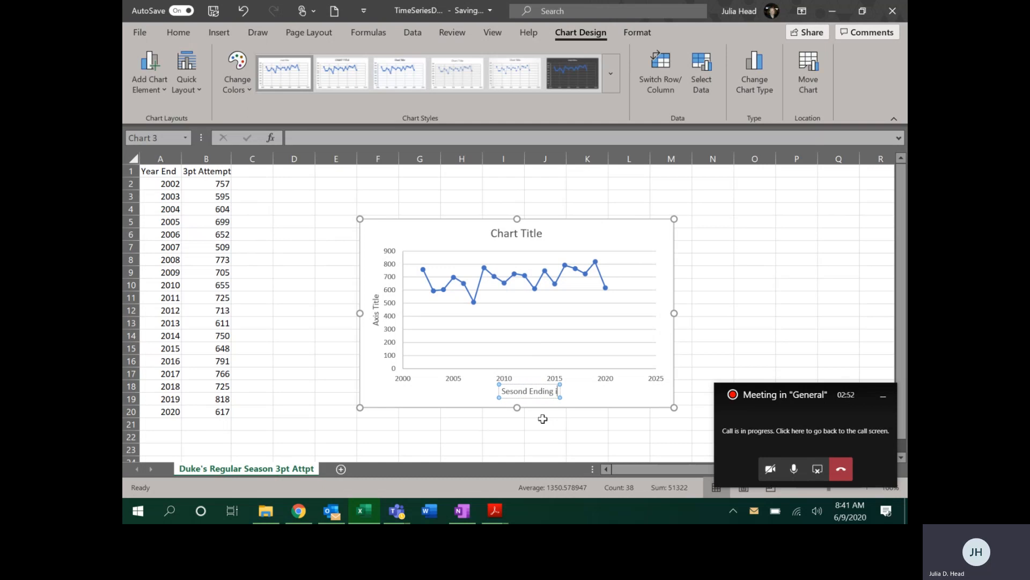
pyautogui.write('in Year')
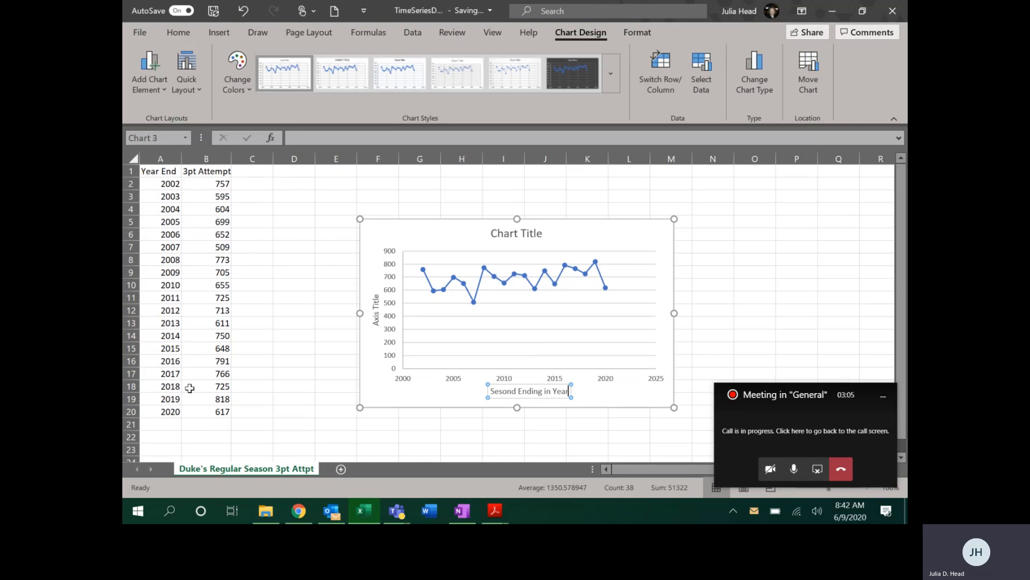
pyautogui.moveTo(514, 411)
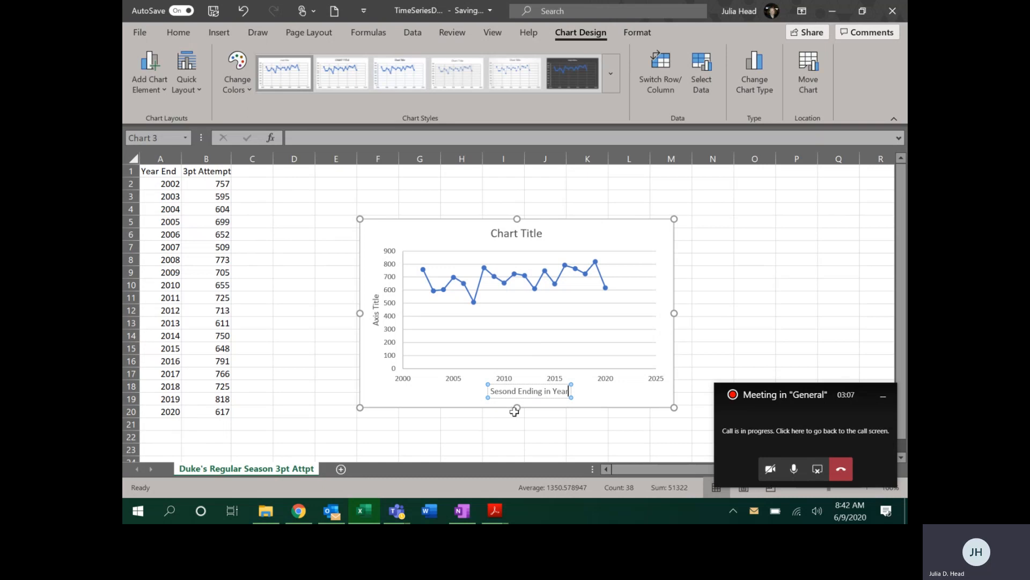
pyautogui.moveTo(493, 408)
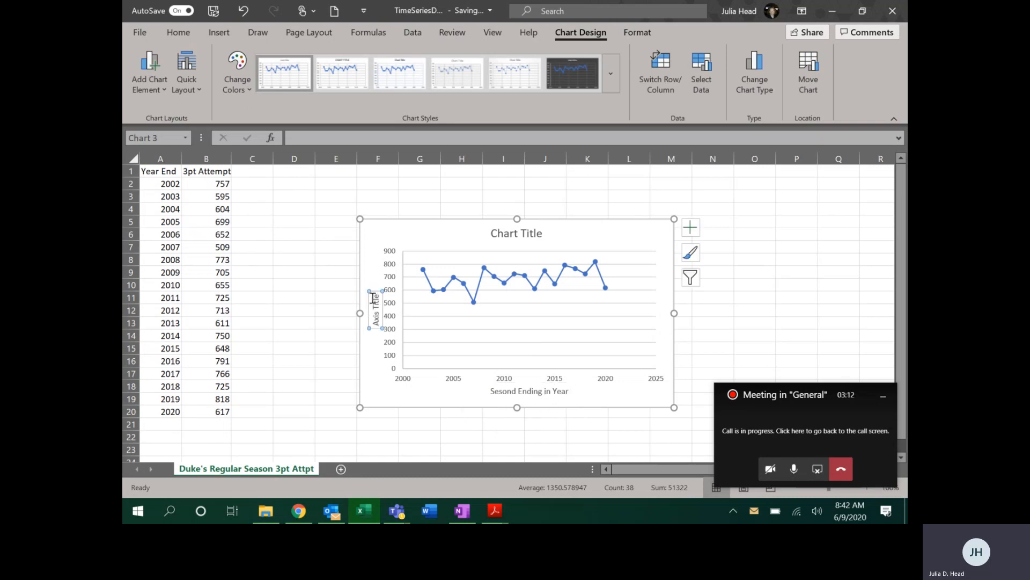
# - Label the vertical axis 'Number of 3pt Attempts' and title the chart 'Duke's Three-Point Attempts'
pyautogui.rightClick(377, 309)
pyautogui.write('Number of 3pt Attempts')
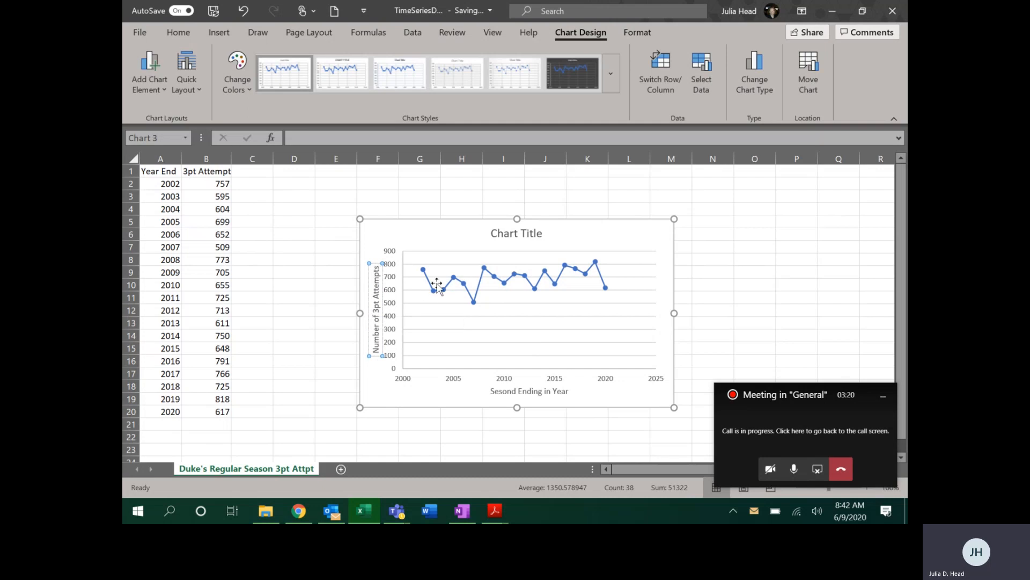
pyautogui.click(516, 233)
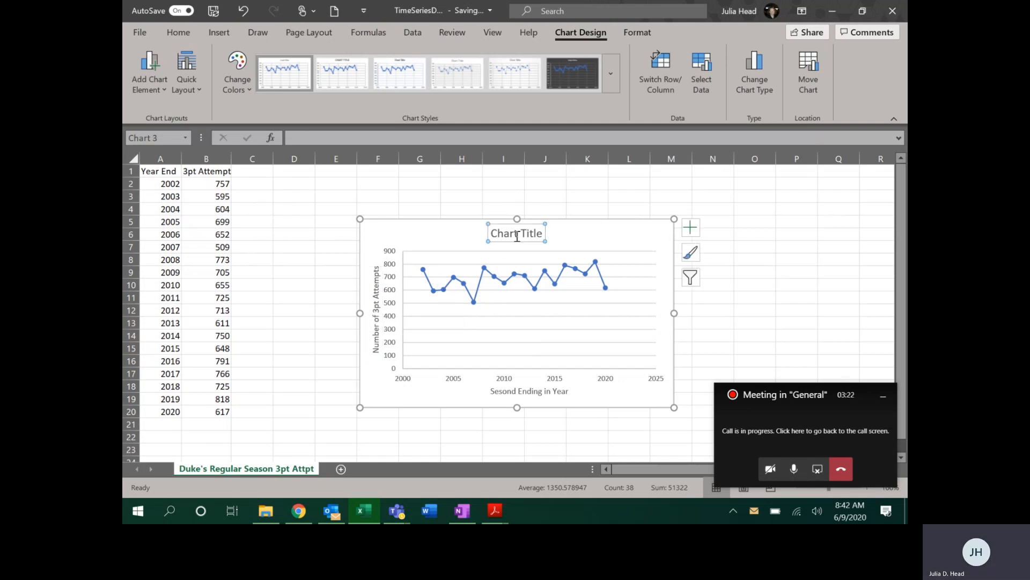
pyautogui.doubleClick(496, 233)
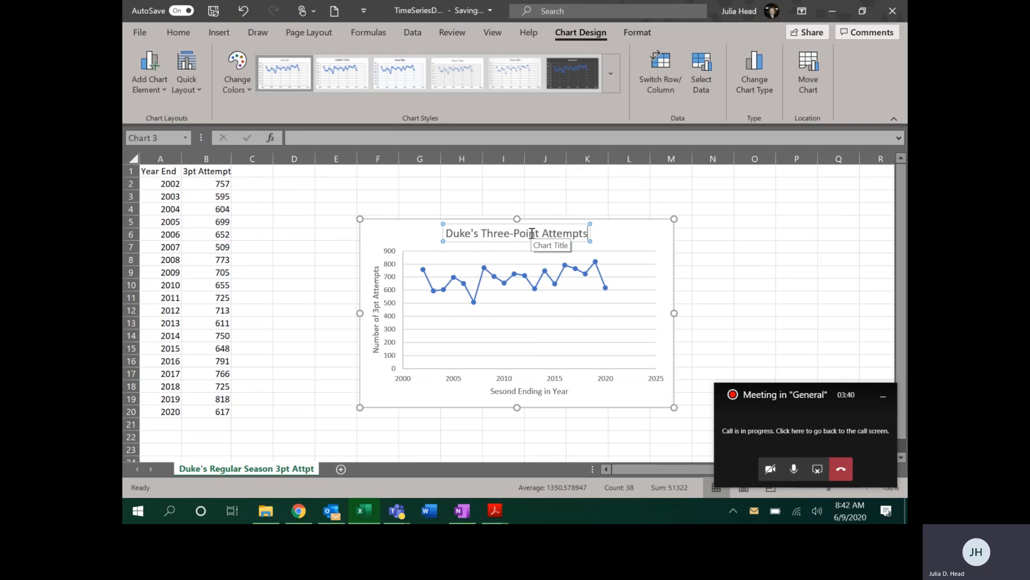
pyautogui.moveTo(729, 280)
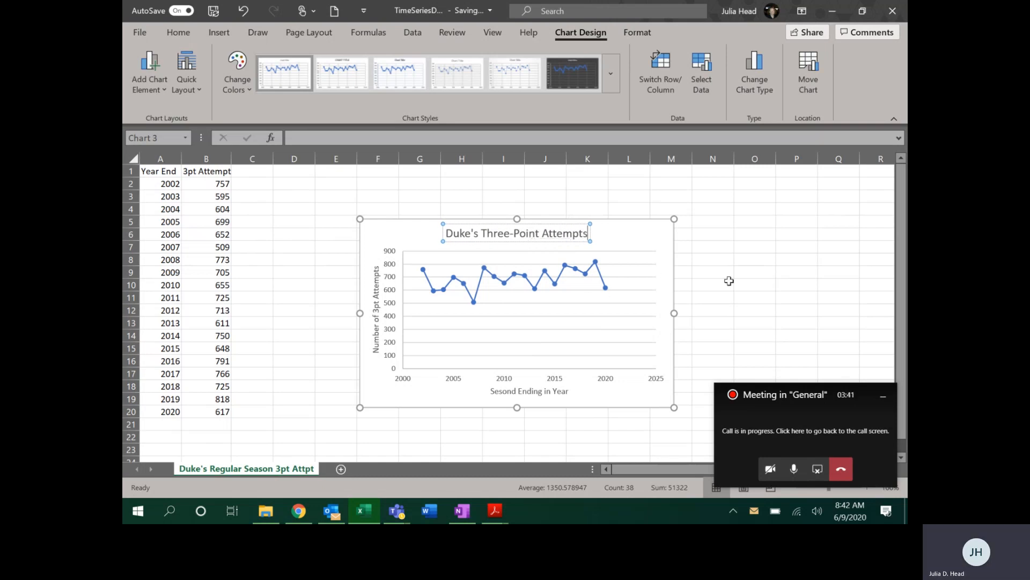
pyautogui.click(713, 285)
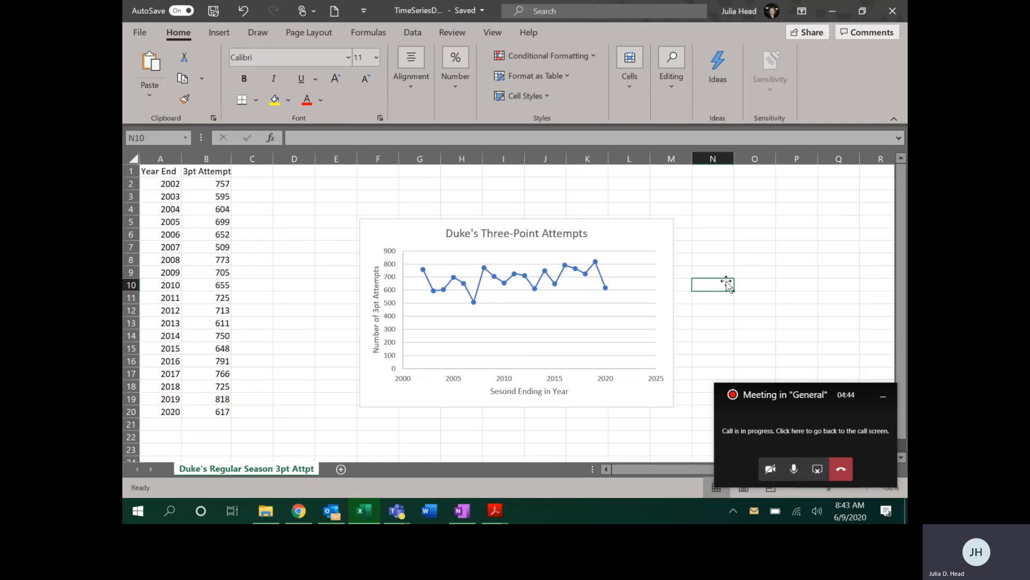
pyautogui.moveTo(727, 317)
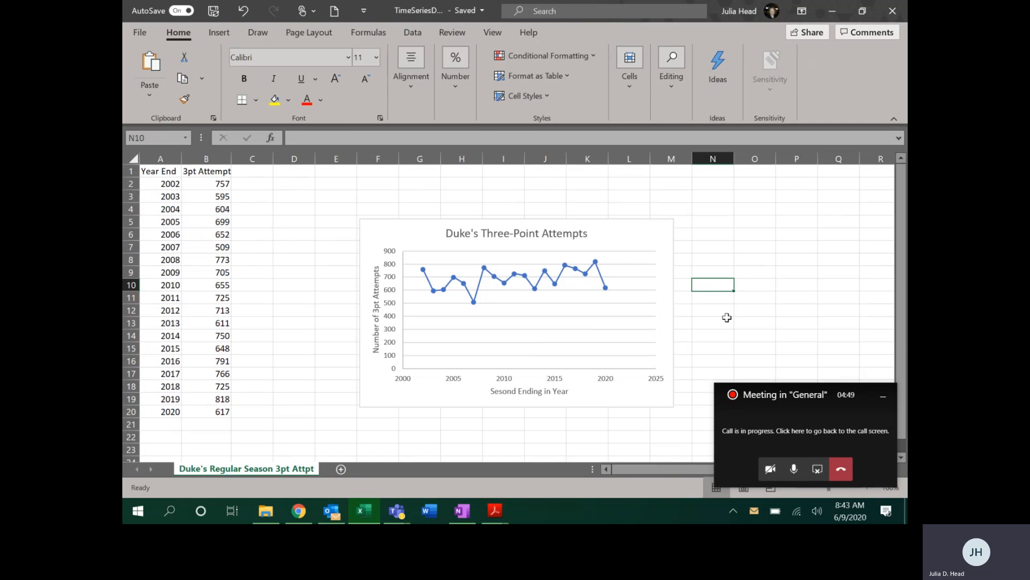